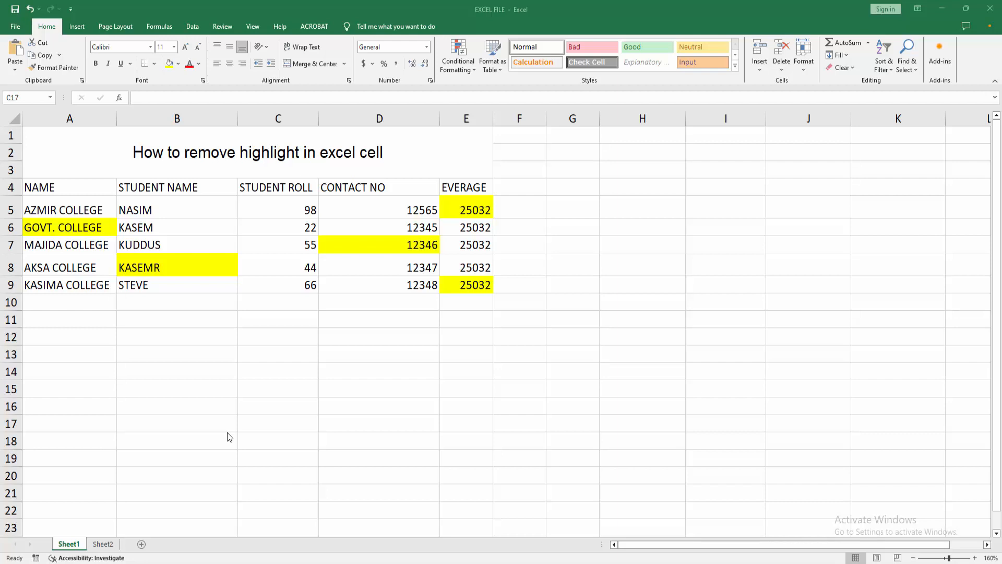
{"action": "mouse_move", "coordinate": [226, 389]}
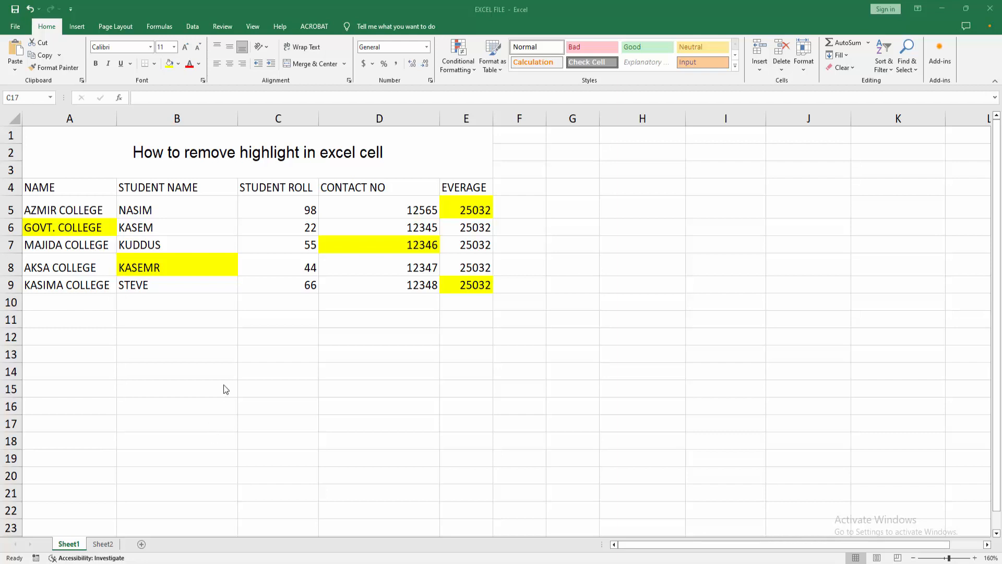
Step: Select the yellow cells A6, B8, D7, E5 and E9 and apply No Fill
{"action": "left_click", "coordinate": [278, 353]}
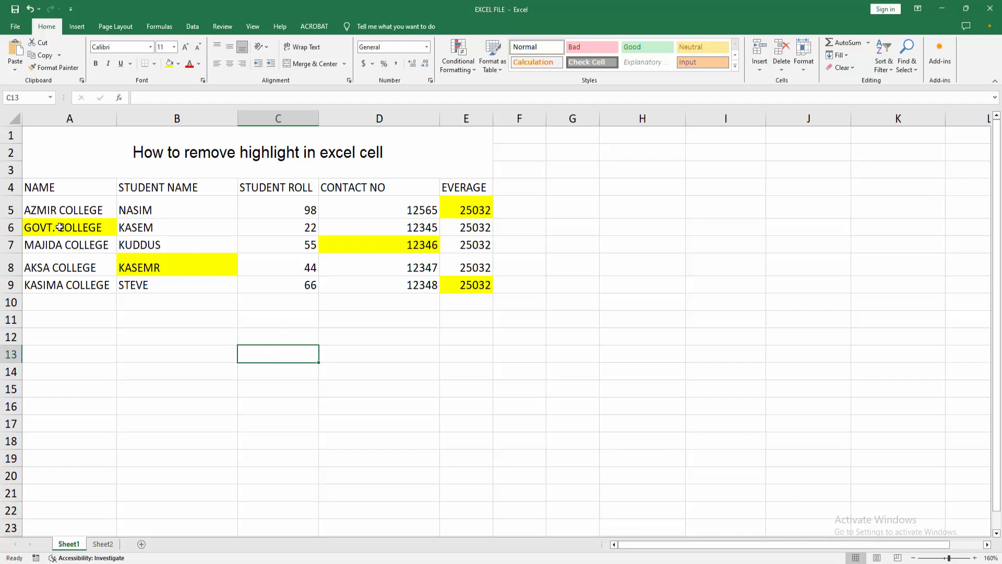
{"action": "left_click", "coordinate": [177, 267]}
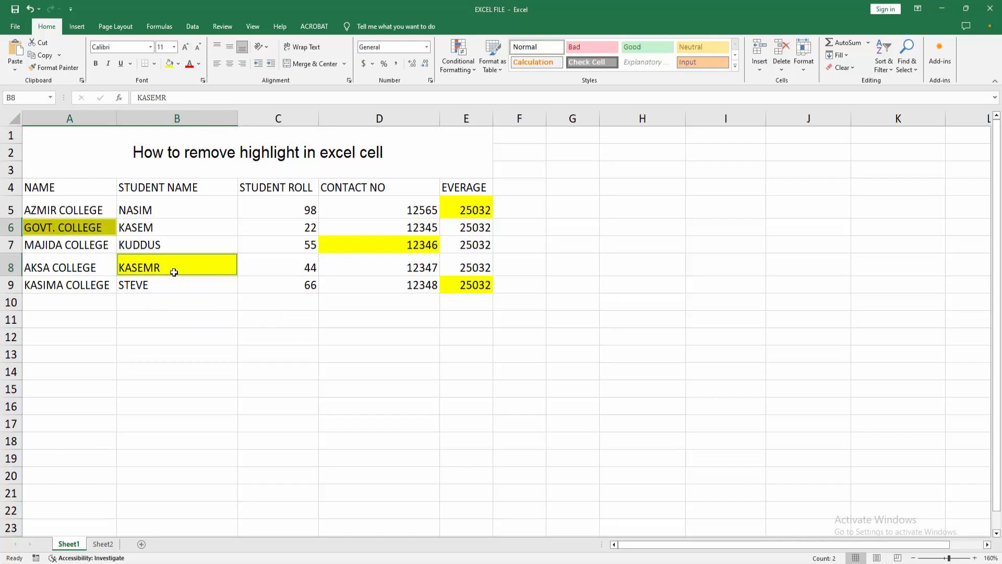
{"action": "left_click", "coordinate": [379, 244]}
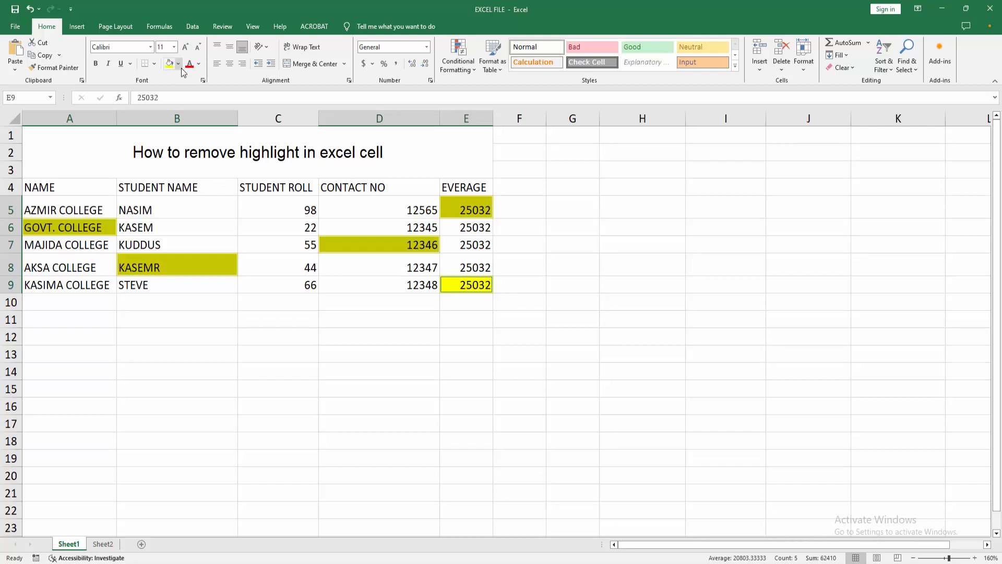
{"action": "left_click", "coordinate": [177, 64]}
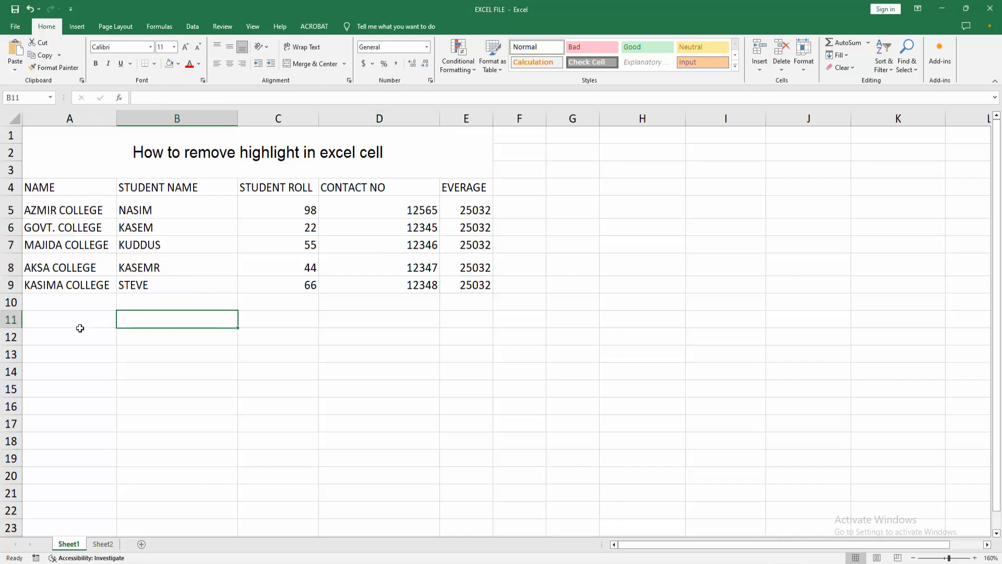
{"action": "left_click", "coordinate": [70, 337]}
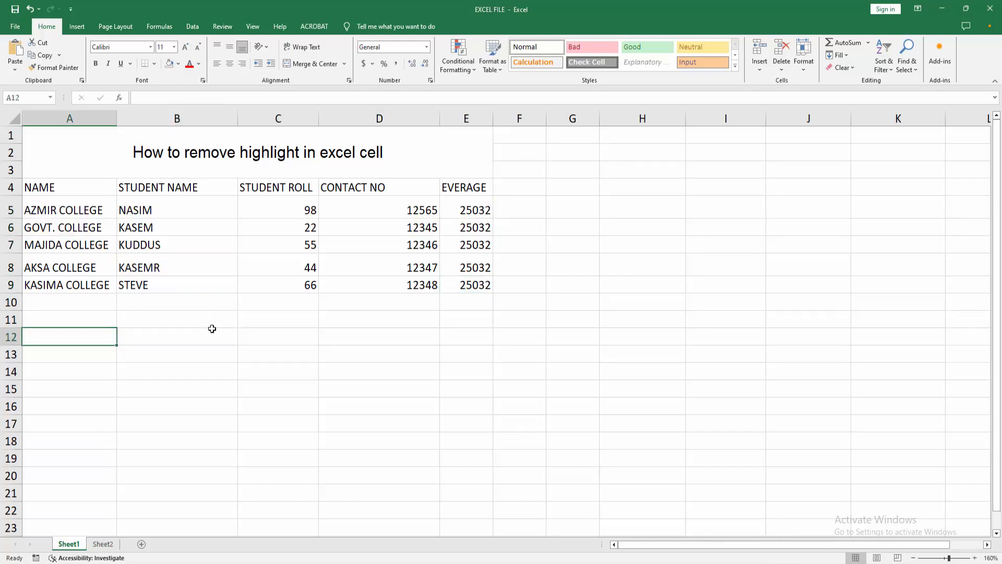
{"action": "left_click", "coordinate": [277, 245]}
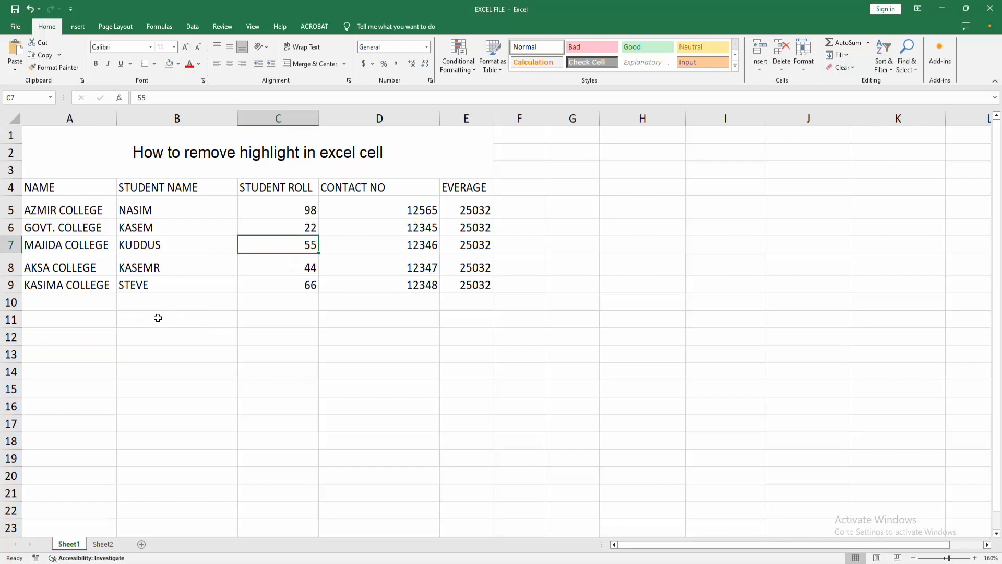